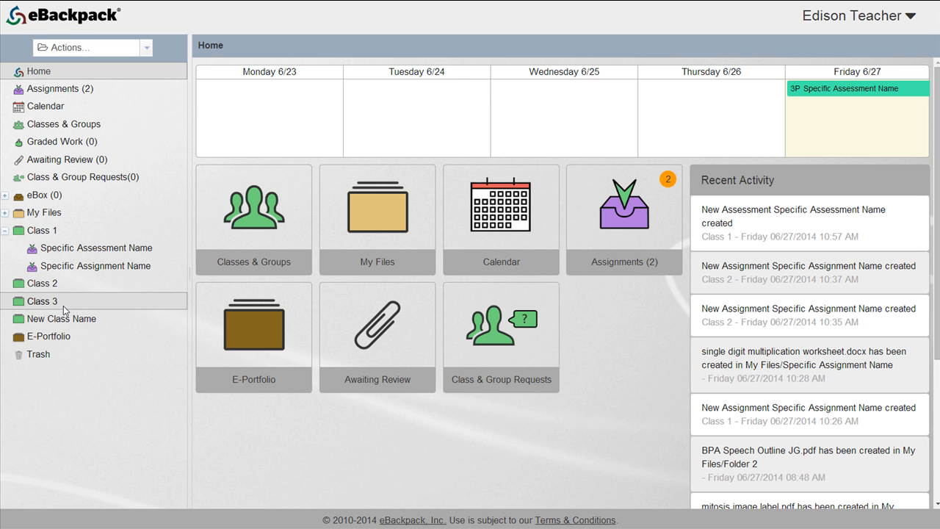
Step: Open Class 3 and expand its Class Roster to see administrator Edison Teacher
{"action": "left_click", "coordinate": [42, 301]}
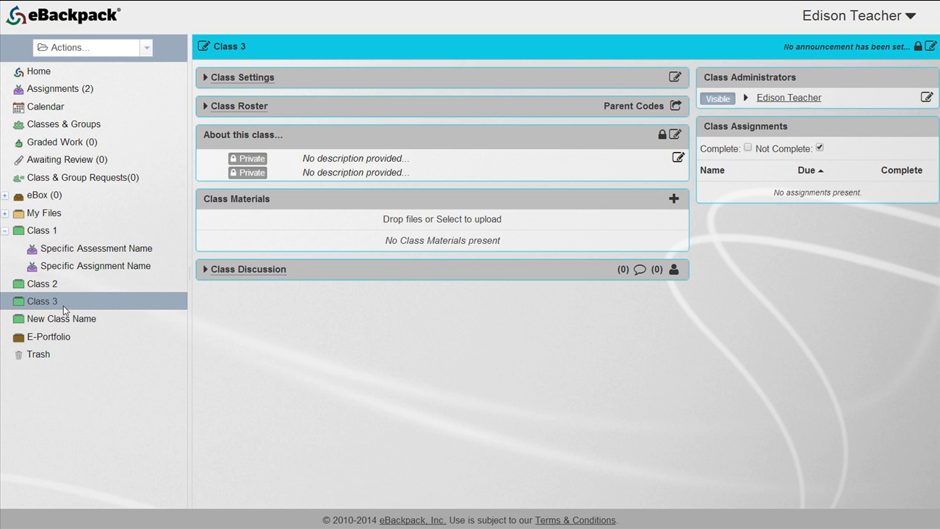
{"action": "mouse_move", "coordinate": [225, 116]}
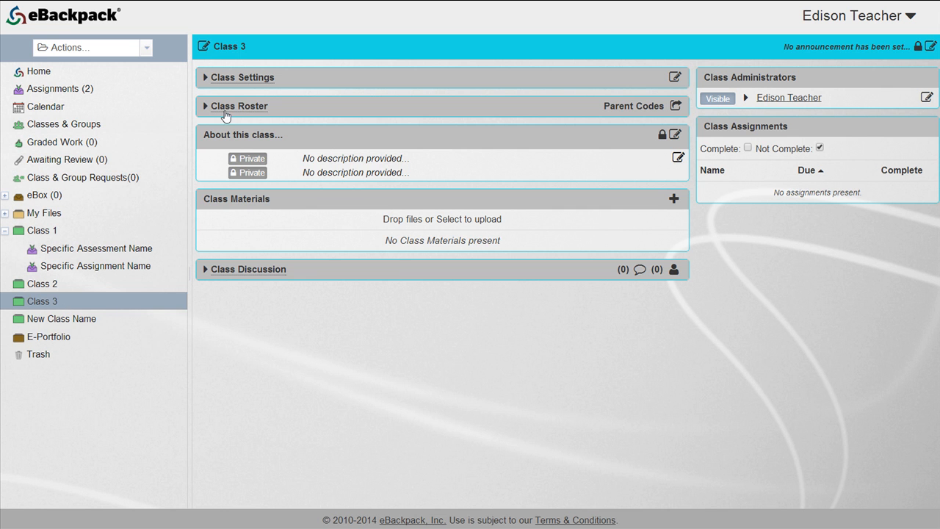
{"action": "left_click", "coordinate": [240, 106]}
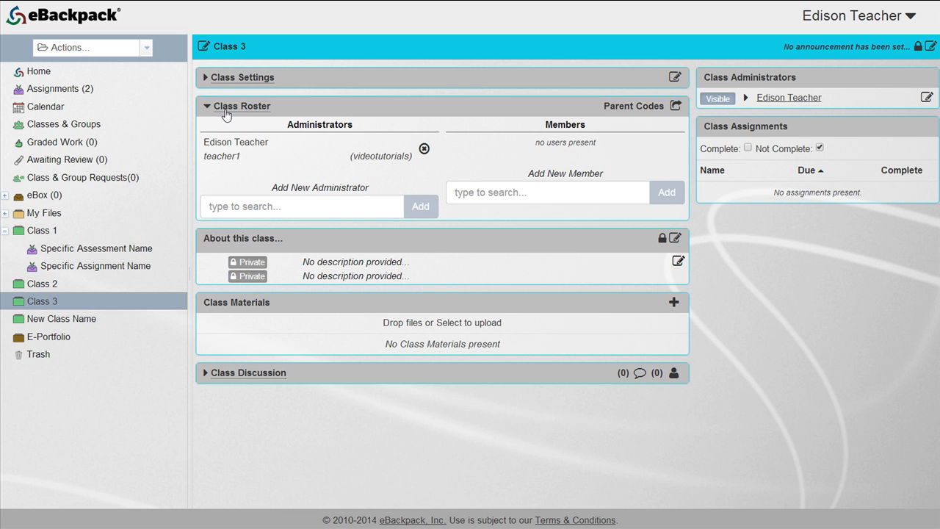
Step: Search 'edd' in Add New Member and add Eddie Student to Class 3
{"action": "left_click", "coordinate": [547, 192]}
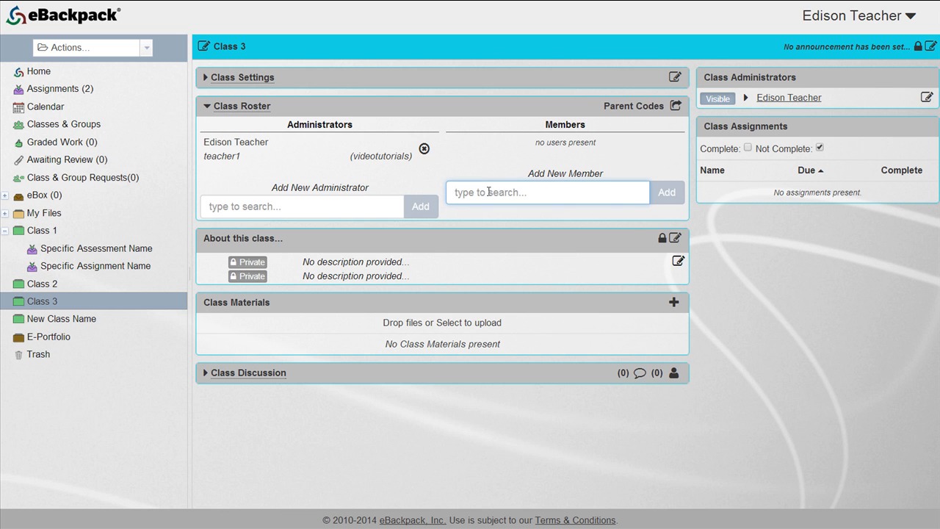
{"action": "type", "text": "edd"}
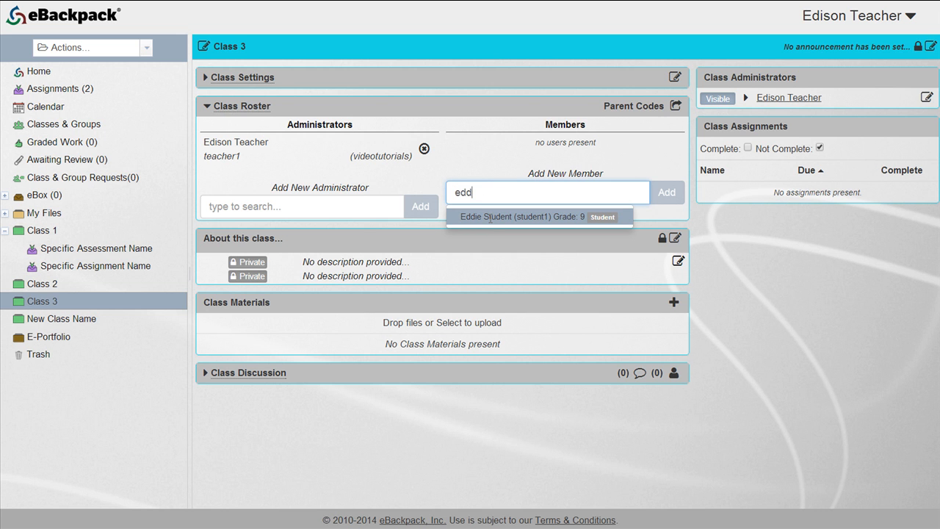
{"action": "left_click", "coordinate": [521, 217]}
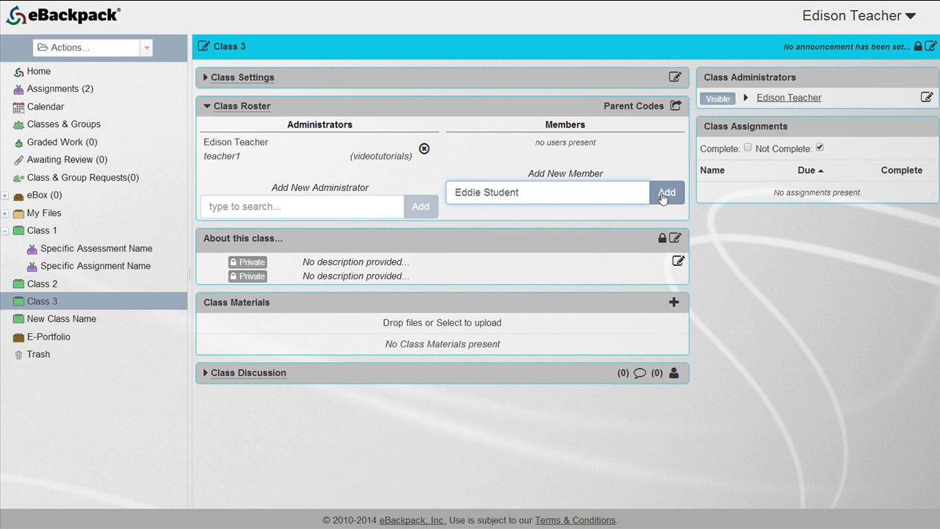
{"action": "left_click", "coordinate": [666, 192]}
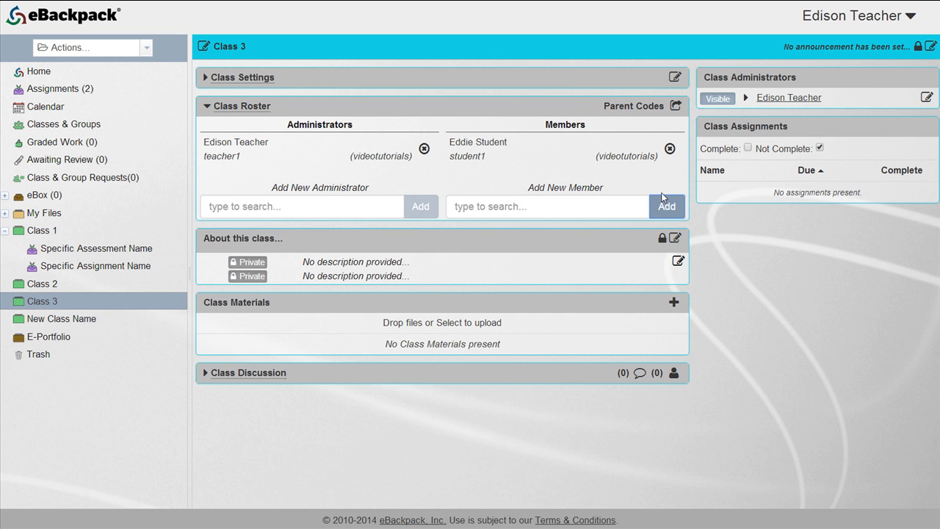
{"action": "mouse_move", "coordinate": [670, 150]}
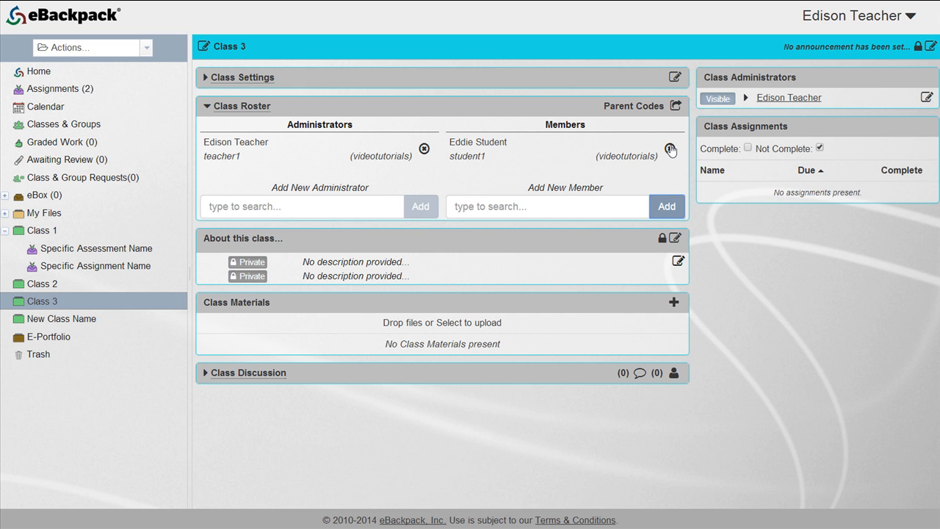
{"action": "left_click", "coordinate": [669, 150]}
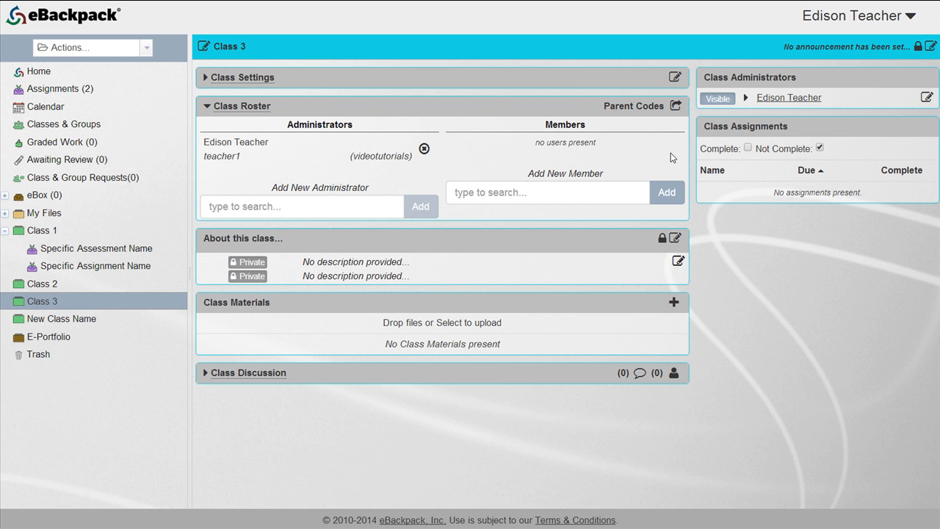
{"action": "left_click", "coordinate": [665, 192]}
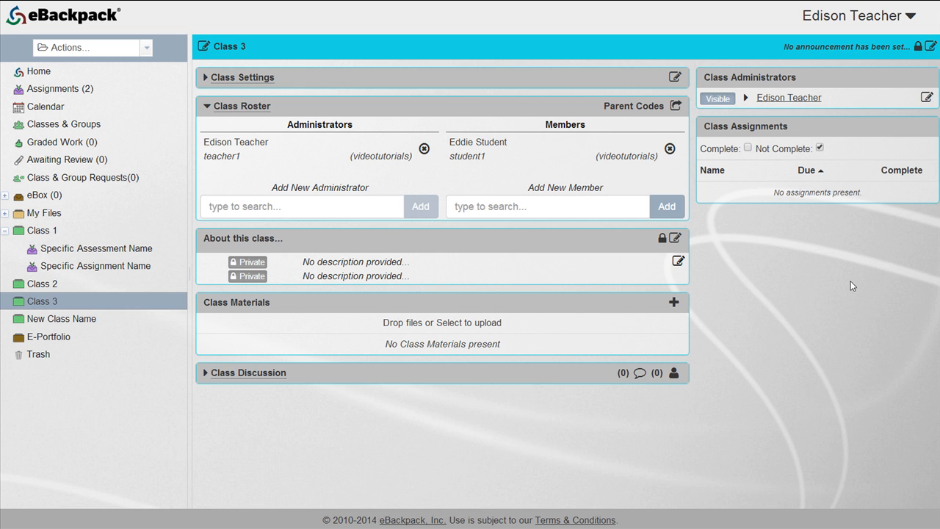
{"action": "mouse_move", "coordinate": [840, 282]}
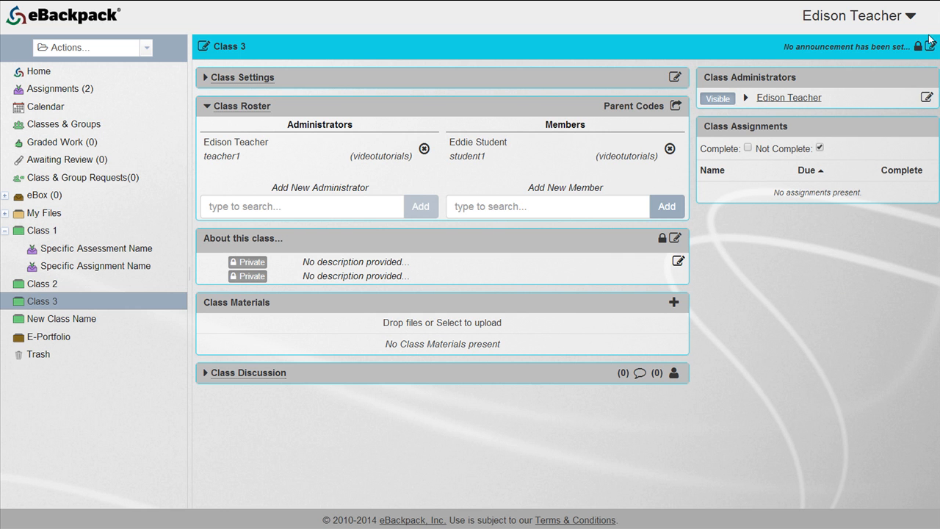
Step: In My Settings, select Class 3 from the Classes list and open its edit form
{"action": "left_click", "coordinate": [859, 15]}
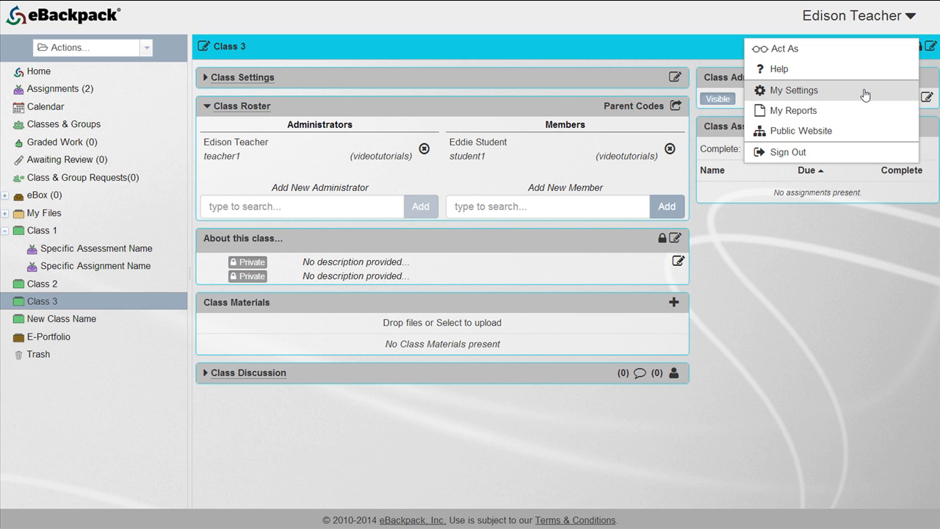
{"action": "left_click", "coordinate": [794, 90]}
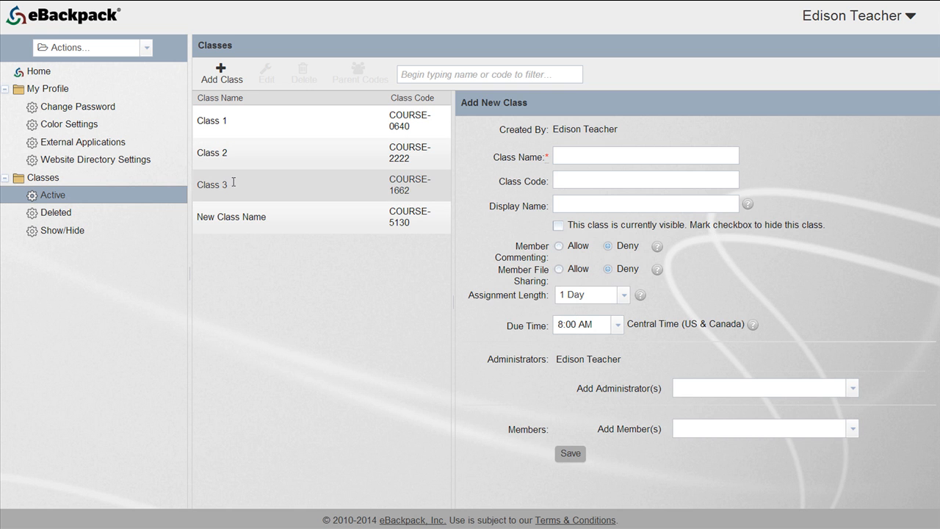
{"action": "left_click", "coordinate": [212, 185]}
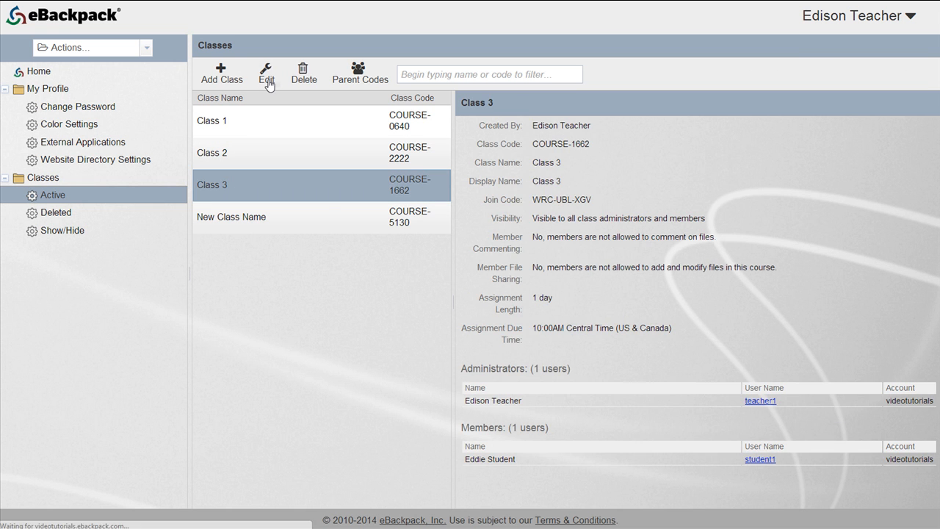
{"action": "left_click", "coordinate": [266, 73]}
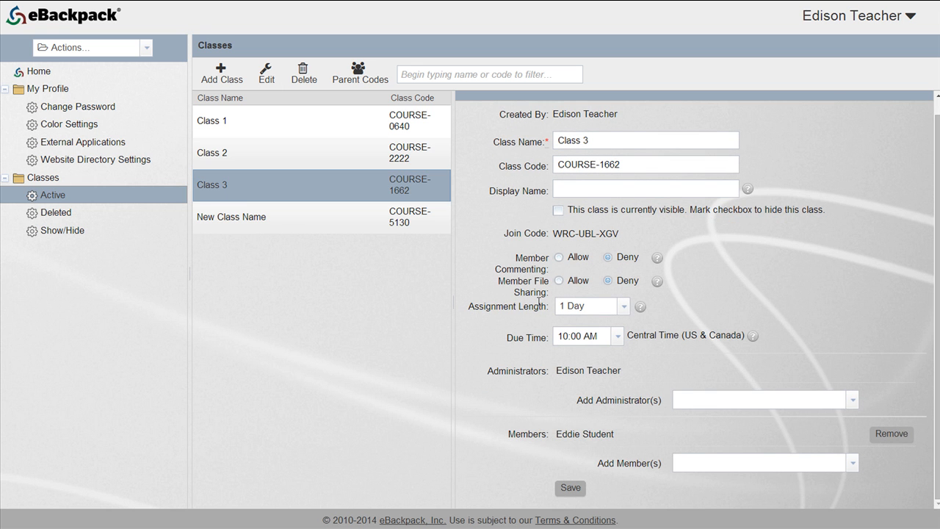
Step: Leave Class 3's edit form and go back to the Home dashboard
{"action": "left_click", "coordinate": [760, 400]}
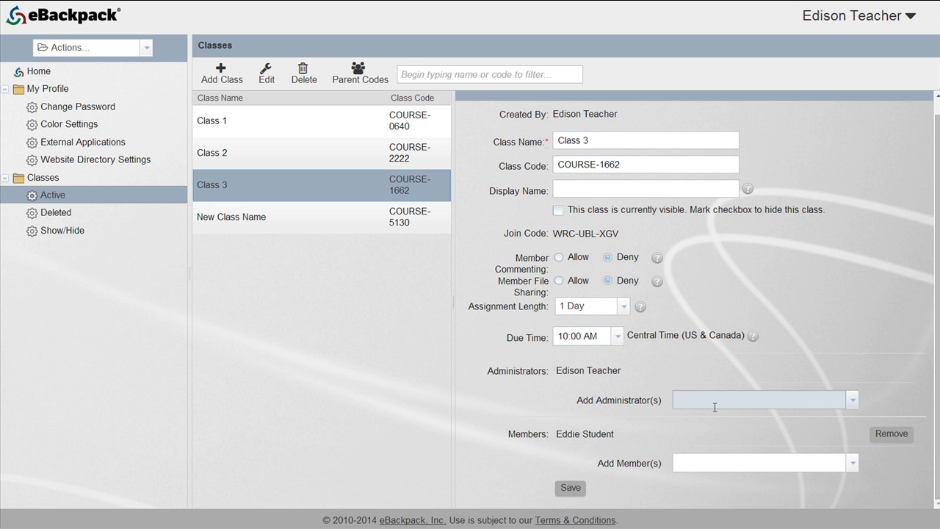
{"action": "left_click", "coordinate": [38, 70]}
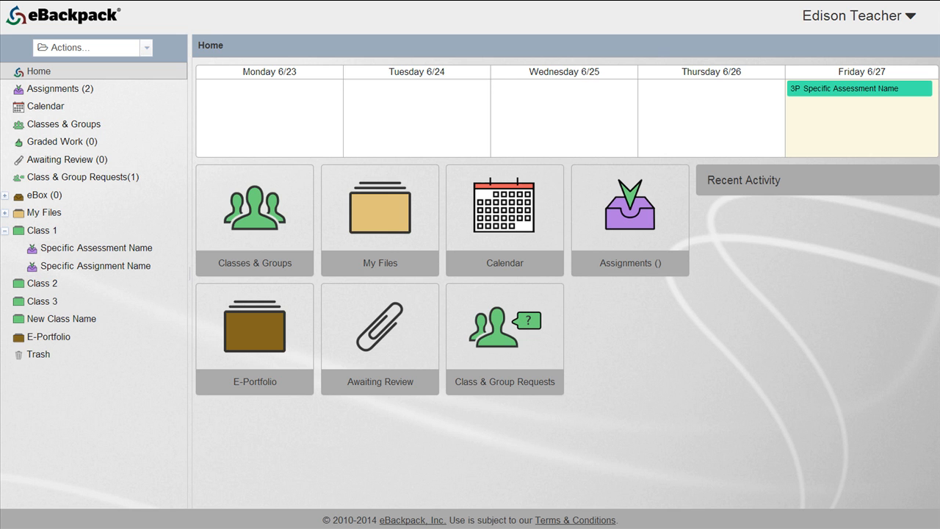
{"action": "mouse_move", "coordinate": [129, 329]}
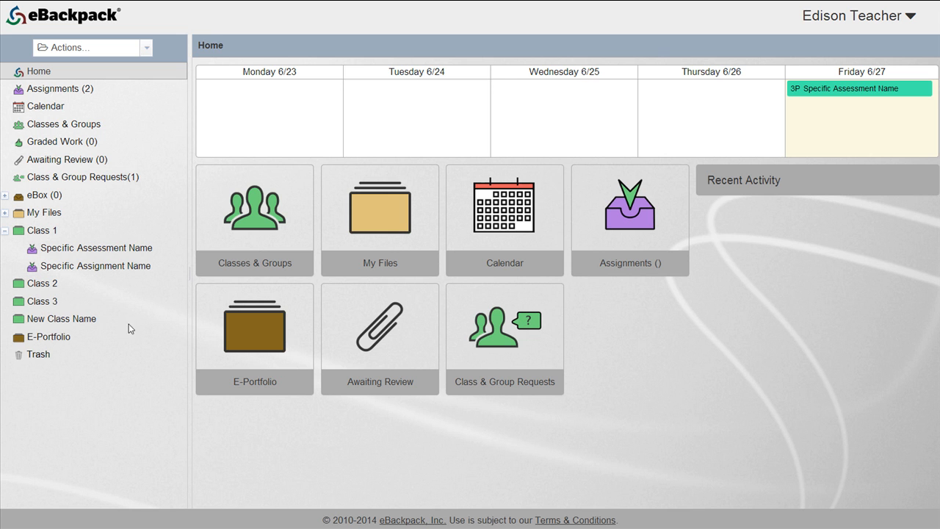
Step: Open Class 2 and expand Class Settings to show its join code and class ID
{"action": "left_click", "coordinate": [42, 283]}
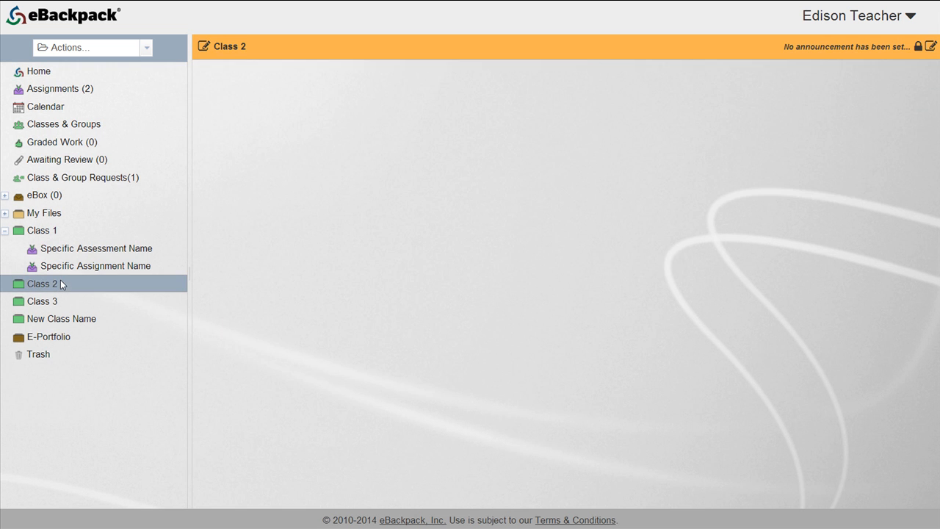
{"action": "left_click", "coordinate": [42, 284]}
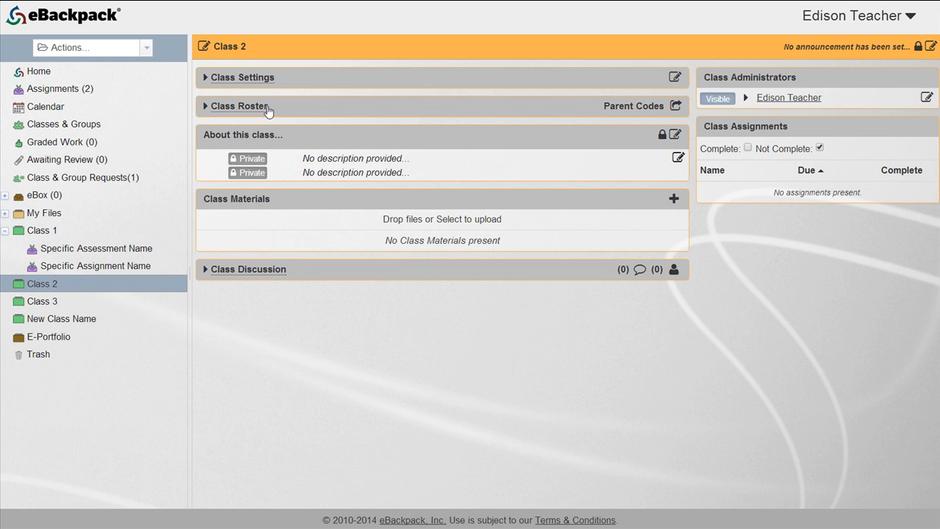
{"action": "left_click", "coordinate": [242, 78]}
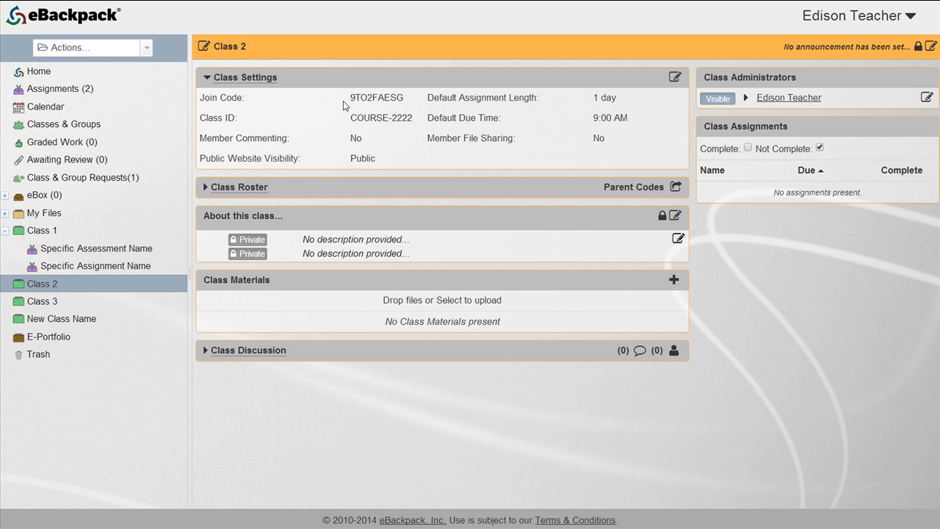
{"action": "mouse_move", "coordinate": [409, 105]}
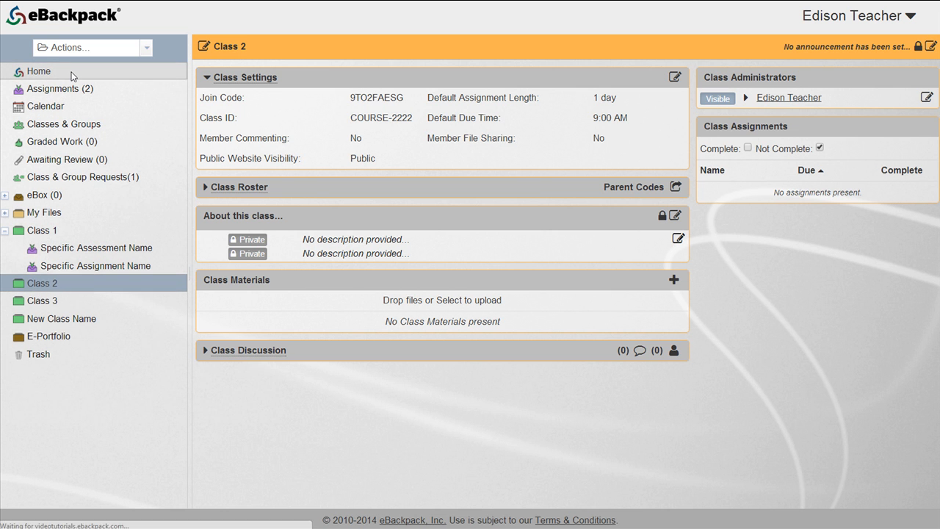
Step: From Home, open Class & Group Requests and check Eddie Student's Class 2 request
{"action": "left_click", "coordinate": [39, 72]}
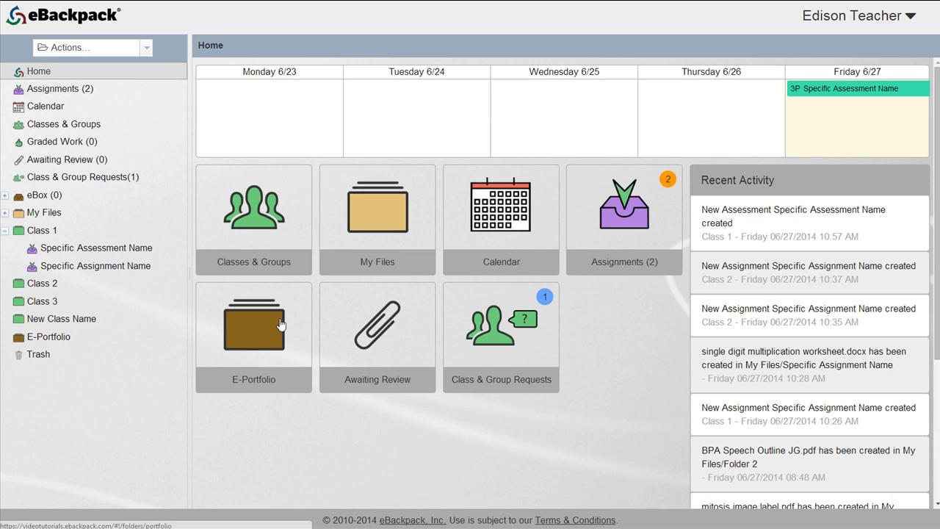
{"action": "mouse_move", "coordinate": [498, 359]}
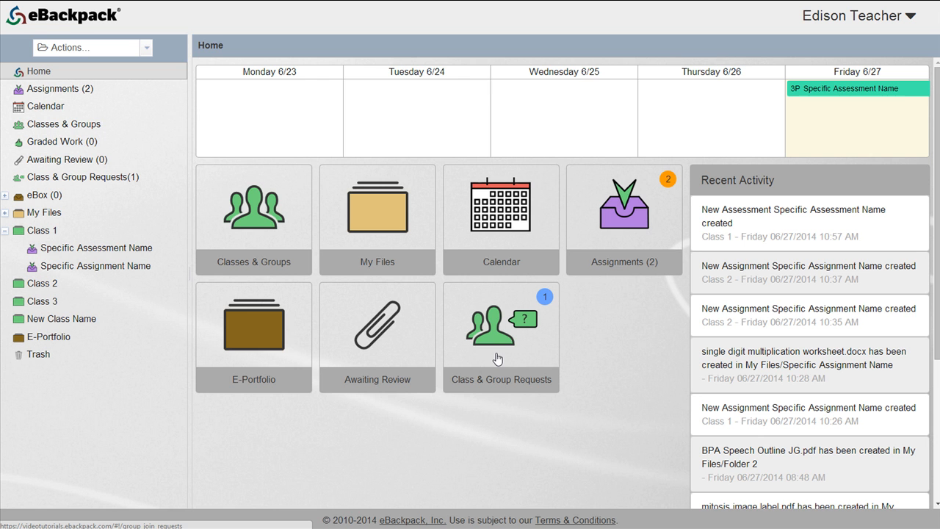
{"action": "left_click", "coordinate": [501, 336]}
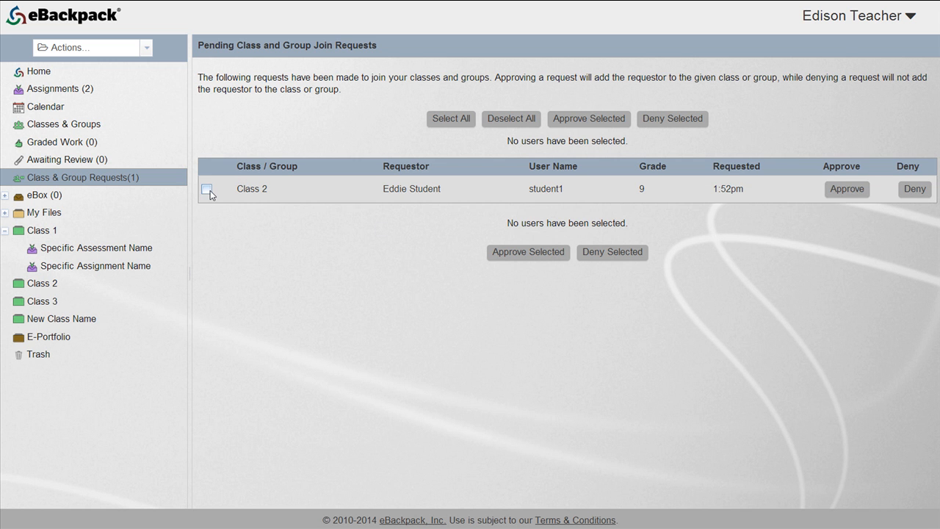
{"action": "left_click", "coordinate": [207, 188]}
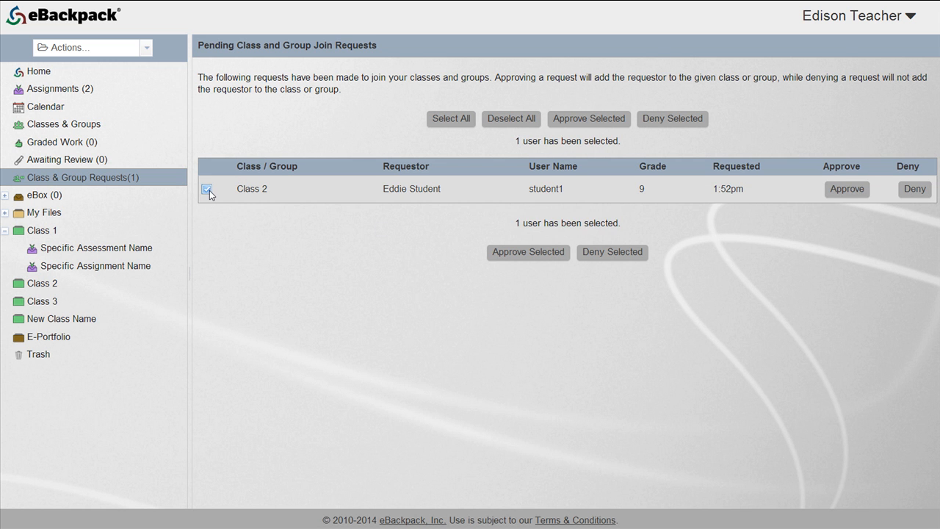
{"action": "left_click", "coordinate": [208, 189]}
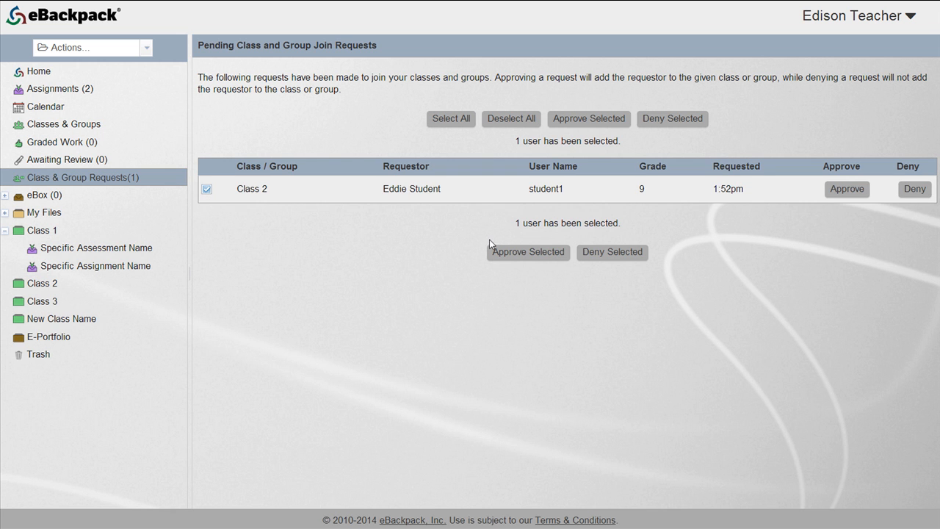